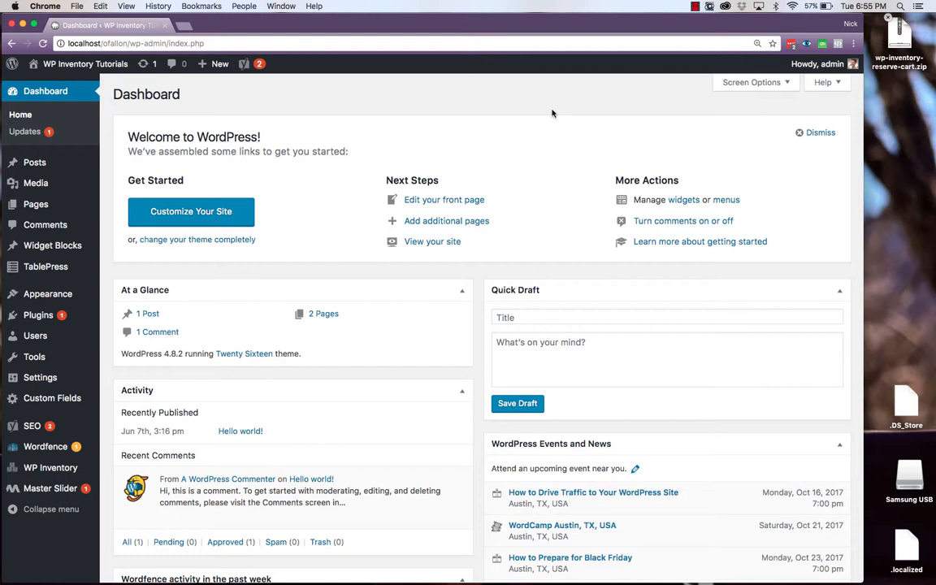
{"action": "mouse_move", "coordinate": [913, 88]}
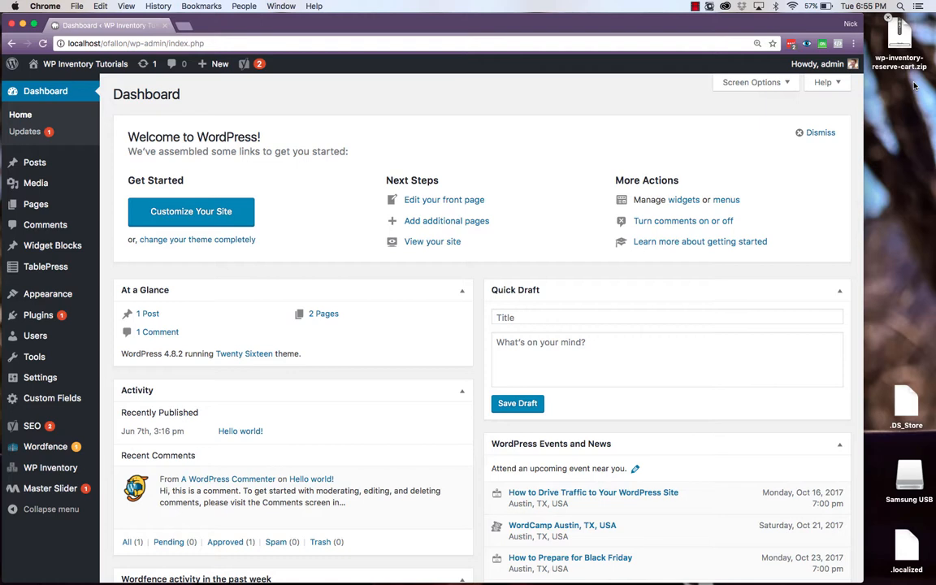
{"action": "mouse_move", "coordinate": [445, 221]}
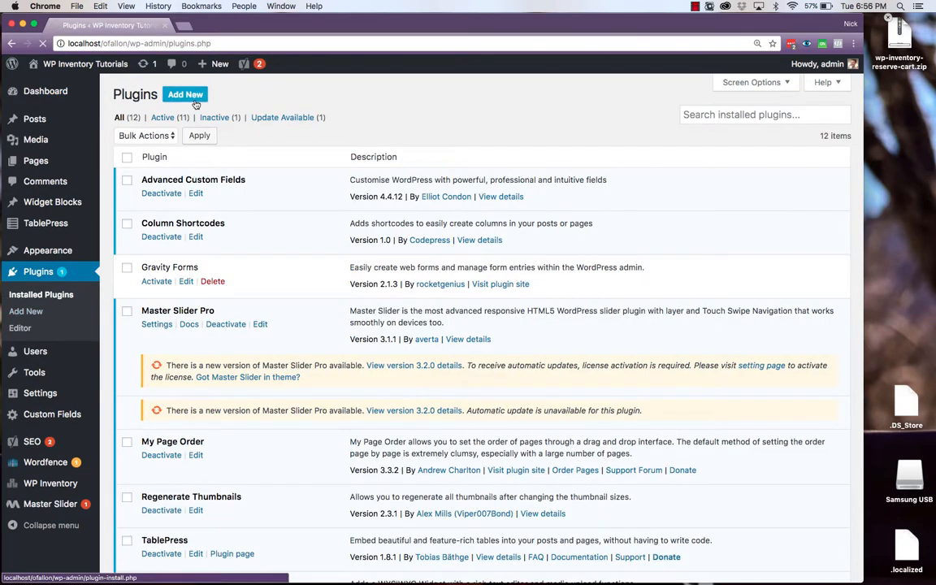
Upload the wp-inventory-reserve-cart zip, install it and activate the plugin
{"action": "left_click", "coordinate": [185, 94]}
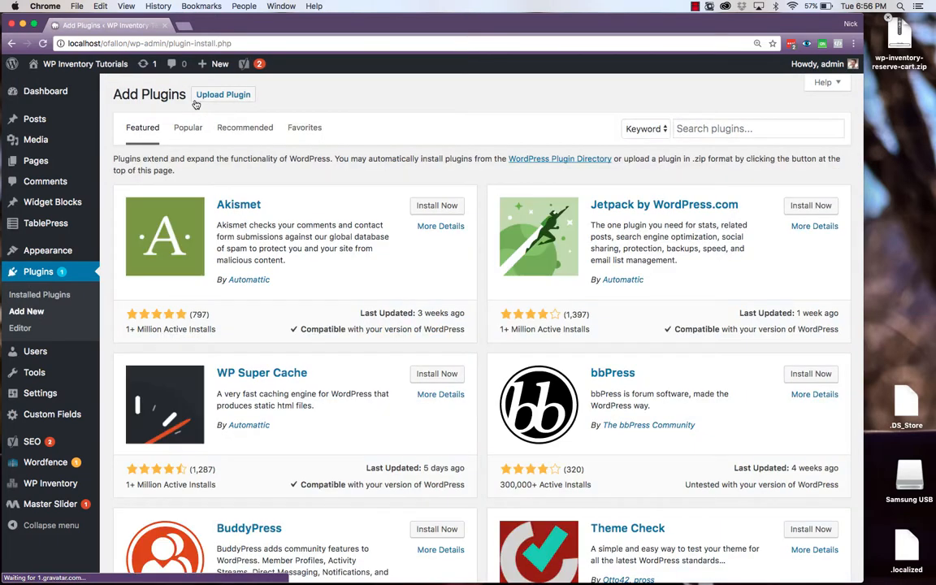
{"action": "left_click", "coordinate": [223, 95]}
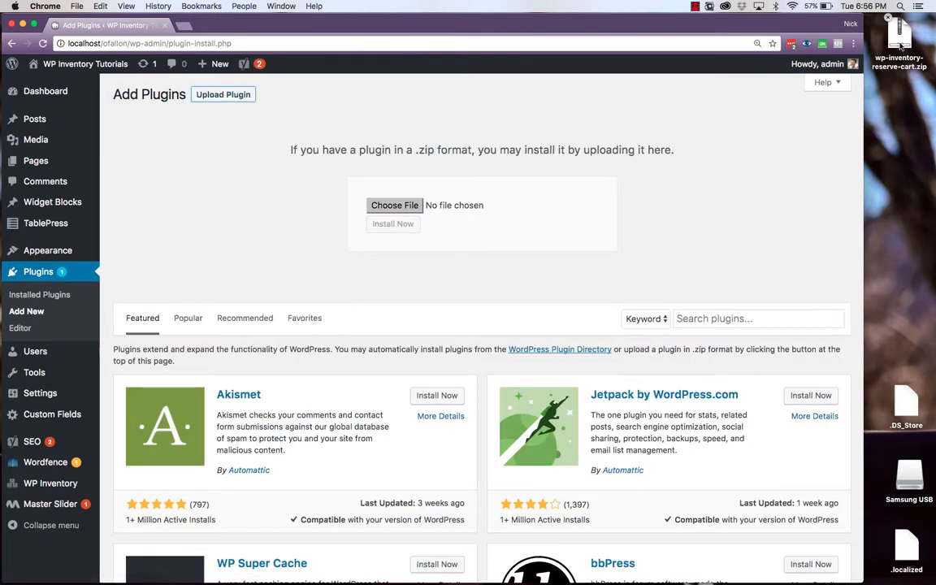
{"action": "left_click", "coordinate": [393, 205]}
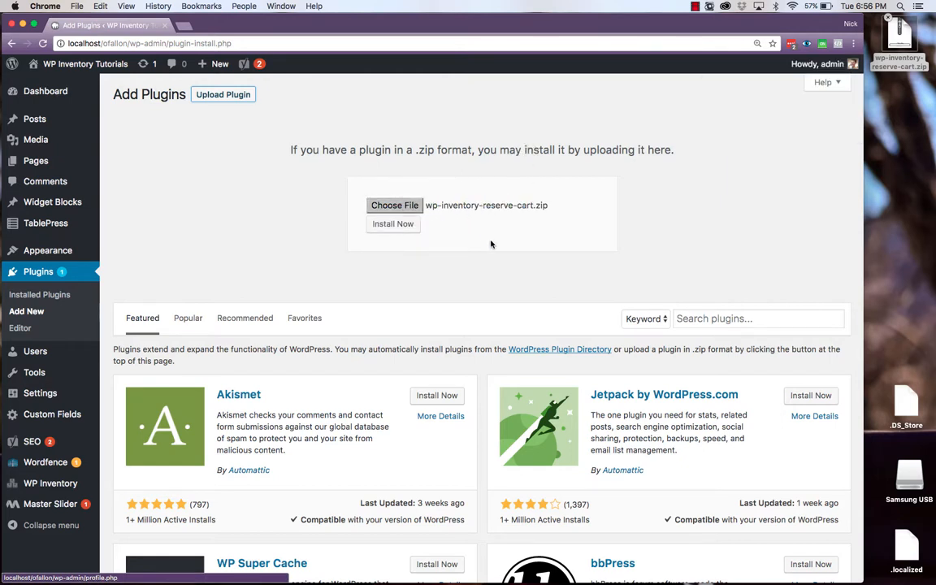
{"action": "left_click", "coordinate": [393, 224]}
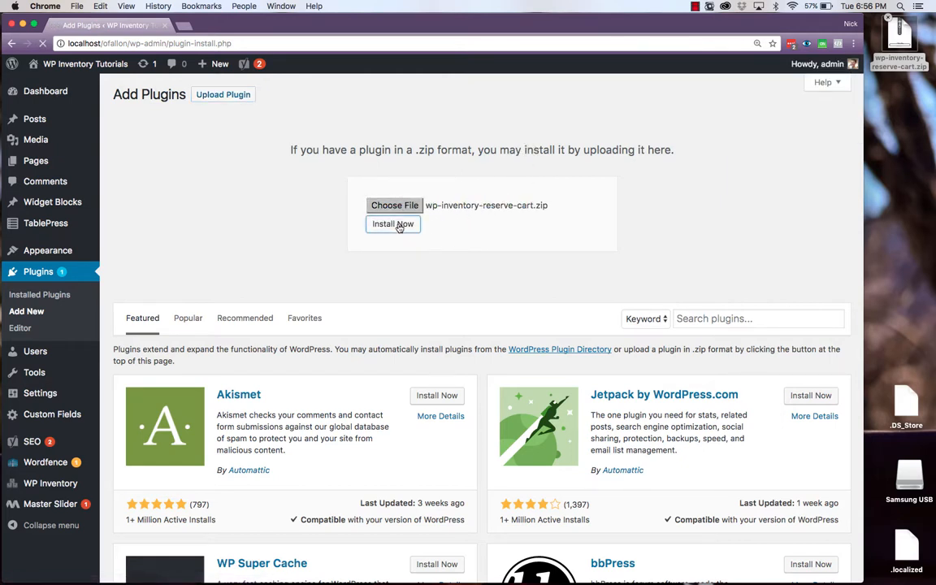
{"action": "left_click", "coordinate": [393, 224]}
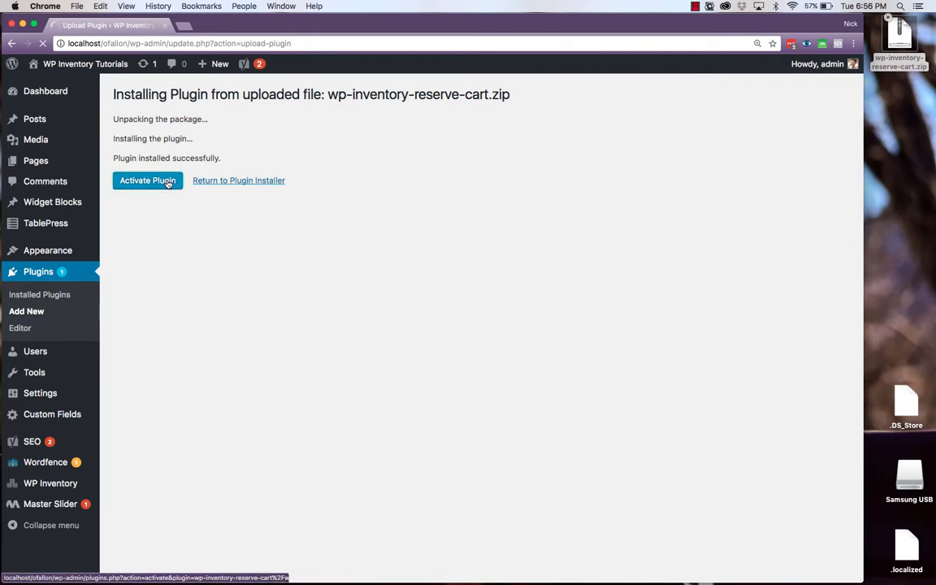
{"action": "left_click", "coordinate": [146, 178]}
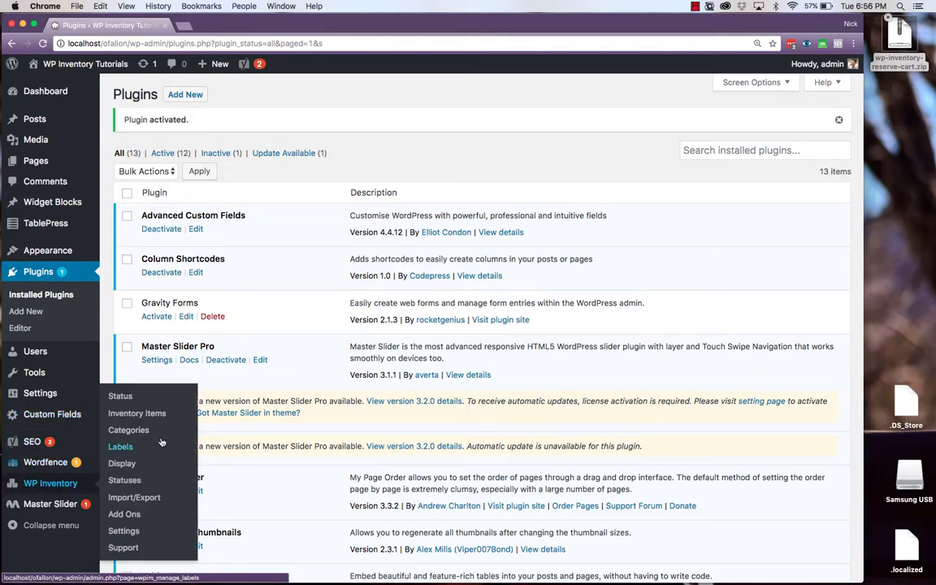
View the WP Inventory status page, then go to Manage Settings with the license keys
{"action": "left_click", "coordinate": [121, 397]}
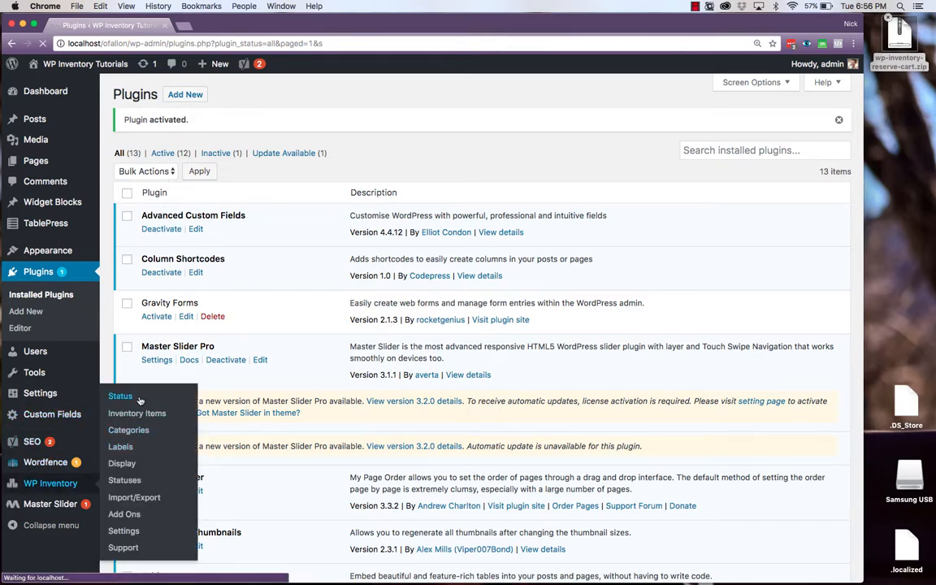
{"action": "left_click", "coordinate": [120, 397]}
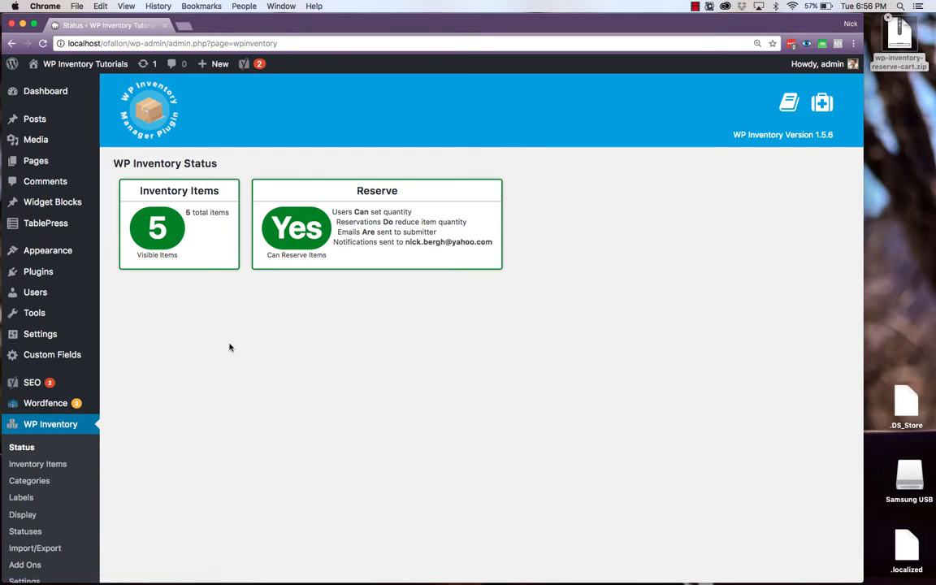
{"action": "scroll", "scroll_direction": "down", "scroll_amount": 3}
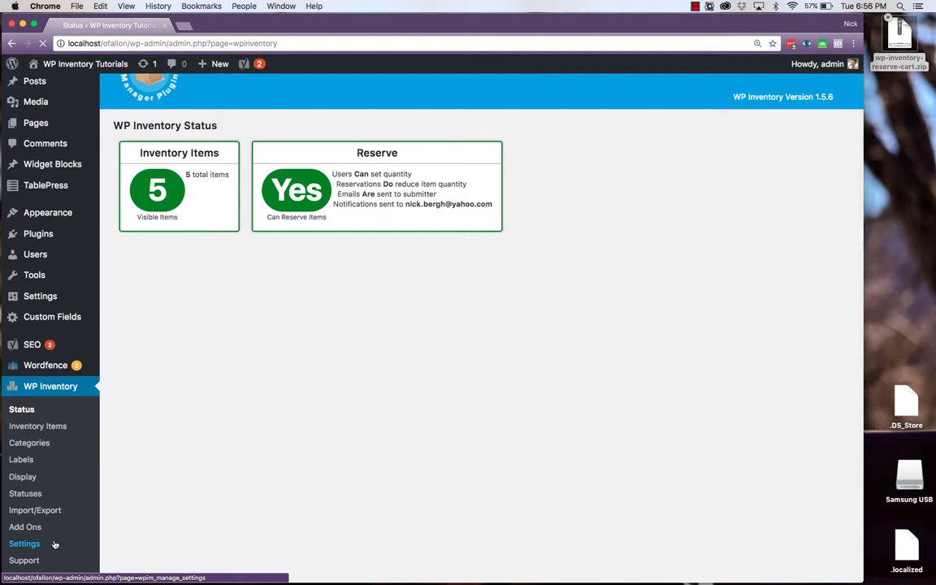
{"action": "left_click", "coordinate": [25, 542]}
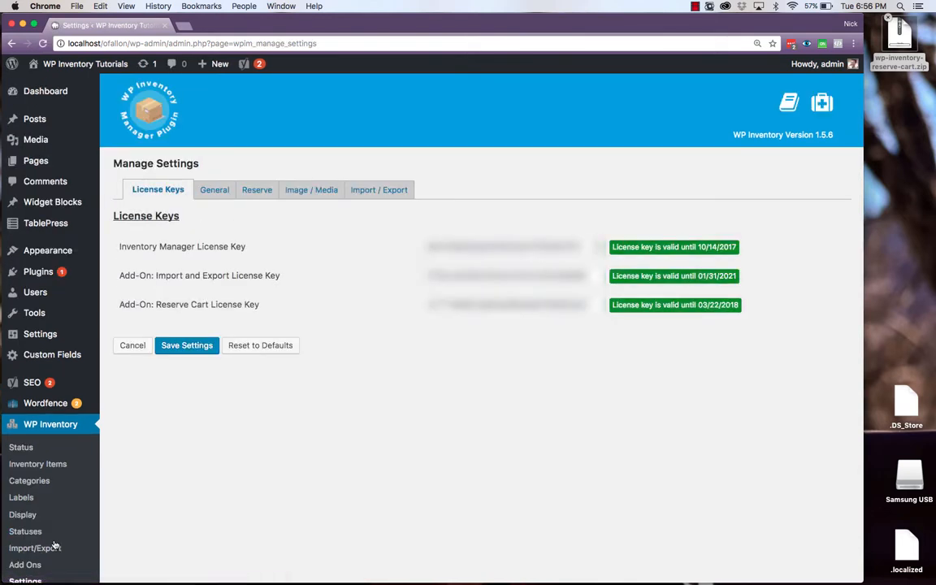
{"action": "mouse_move", "coordinate": [475, 335]}
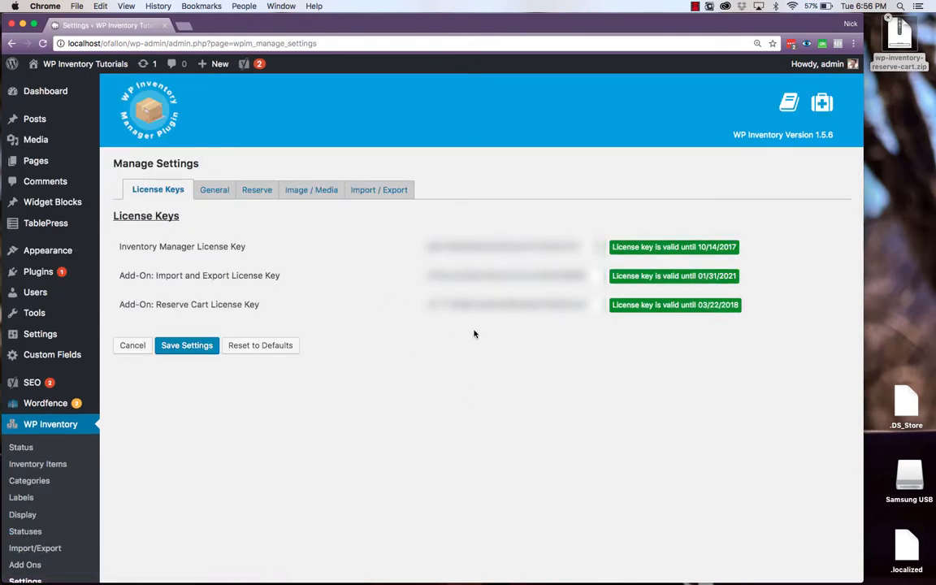
{"action": "mouse_move", "coordinate": [403, 315]}
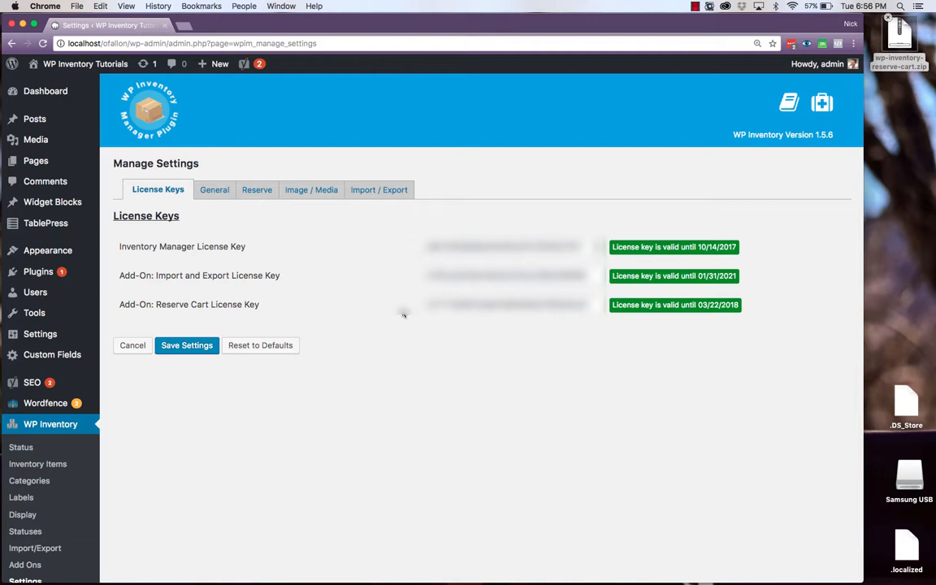
{"action": "mouse_move", "coordinate": [279, 219]}
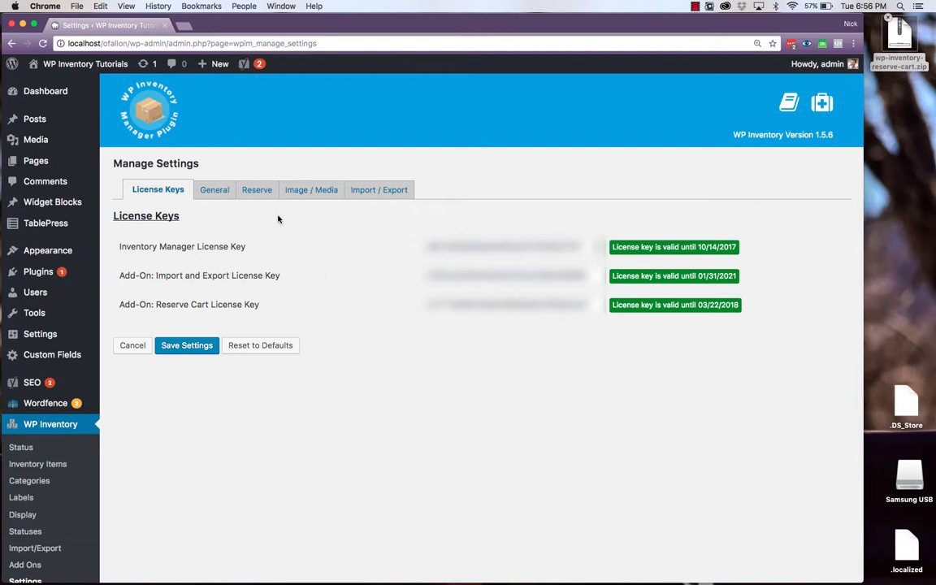
In the Reserve tab's Reservation Cart settings, enter inventory-cart as the Checkout URL
{"action": "left_click", "coordinate": [256, 188]}
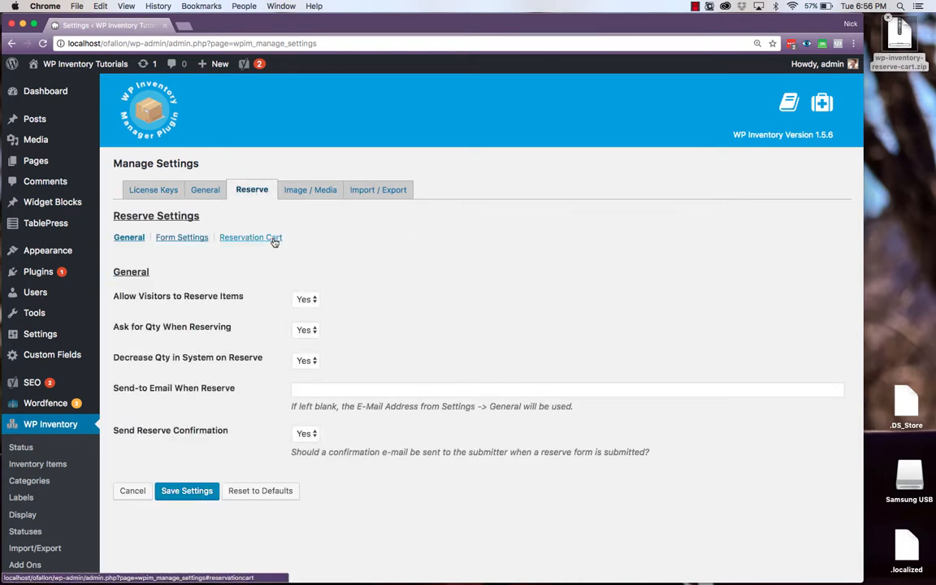
{"action": "left_click", "coordinate": [250, 237]}
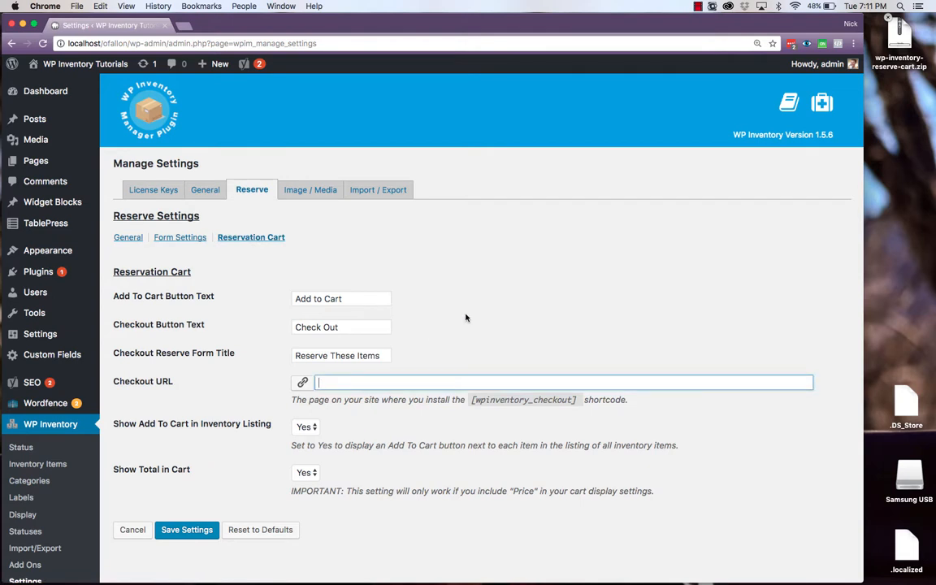
{"action": "type", "text": "inventory"}
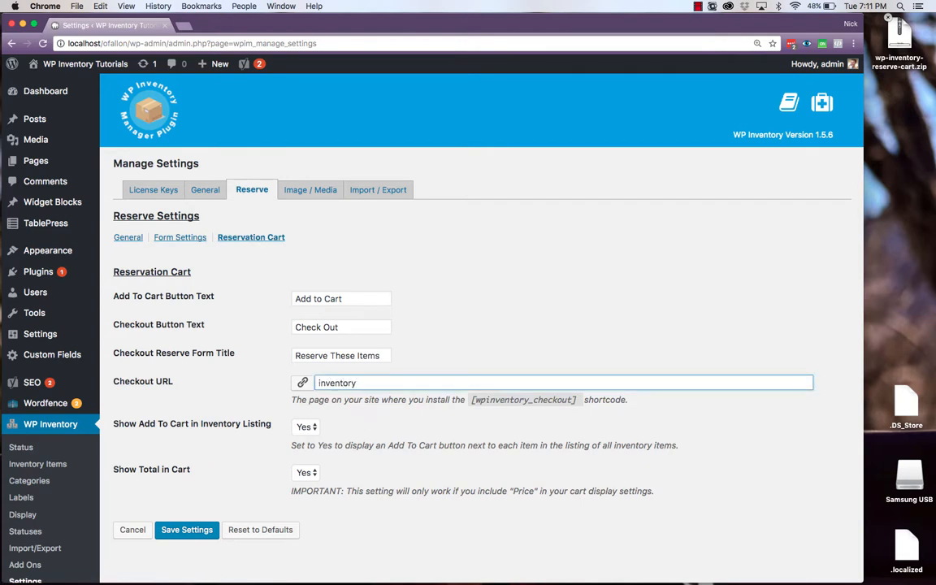
{"action": "type", "text": "-cart"}
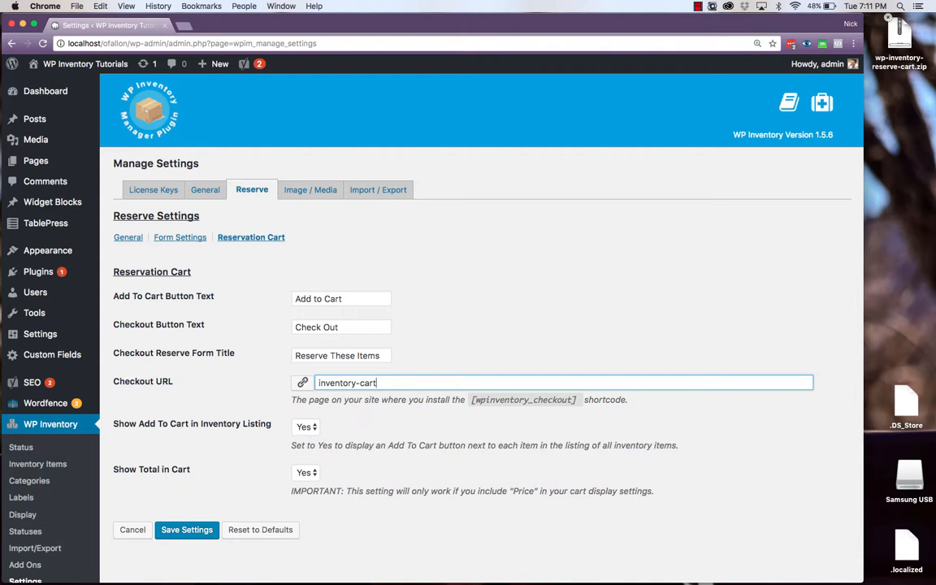
{"action": "mouse_move", "coordinate": [461, 321]}
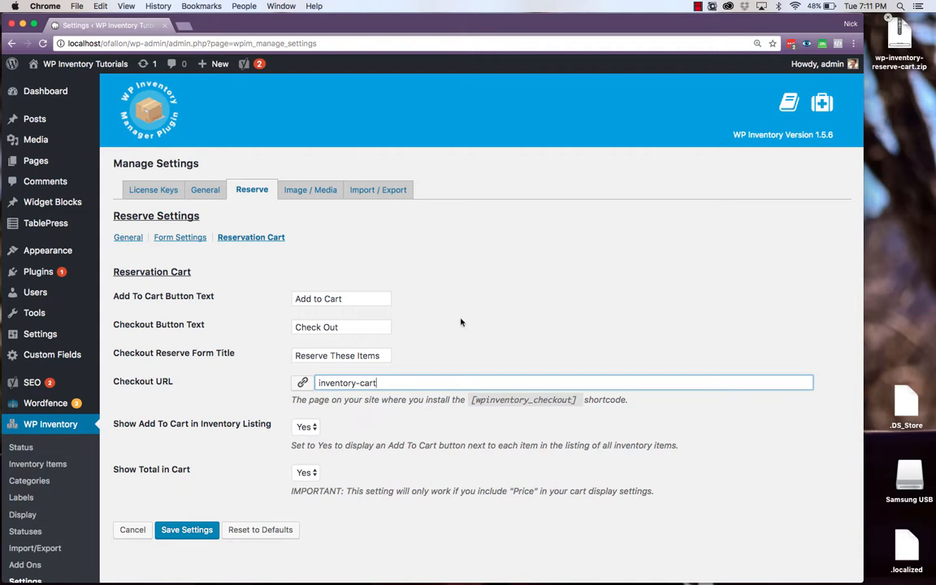
{"action": "mouse_move", "coordinate": [247, 395]}
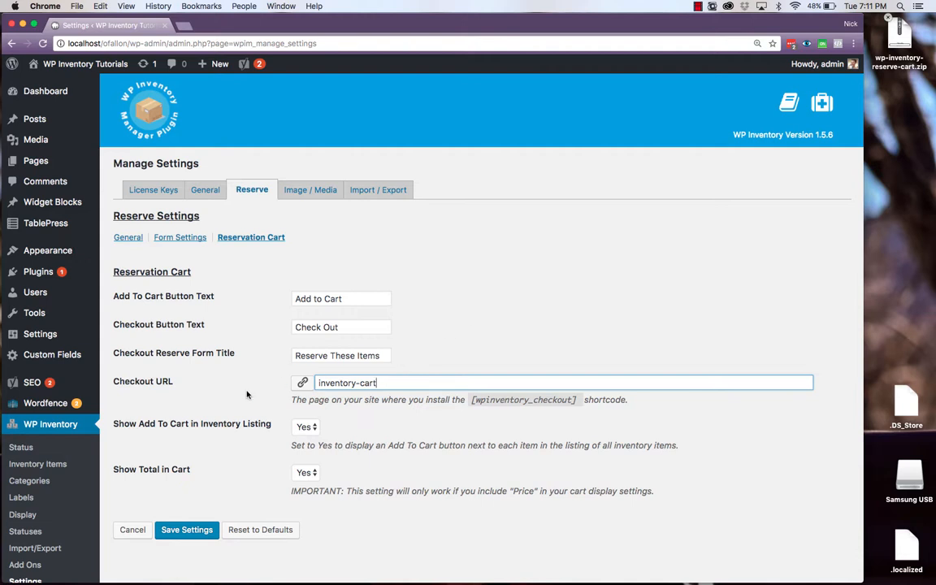
{"action": "mouse_move", "coordinate": [247, 439]}
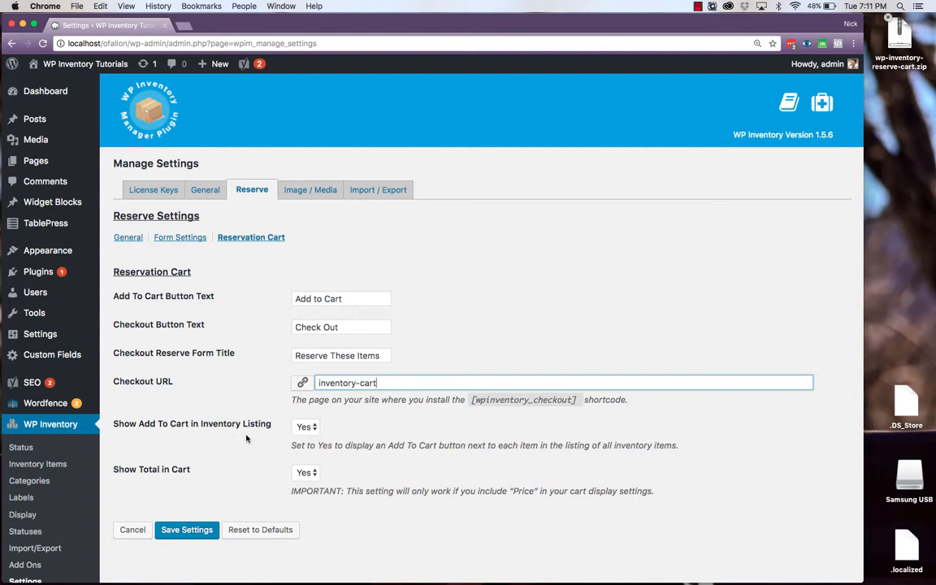
{"action": "mouse_move", "coordinate": [273, 476]}
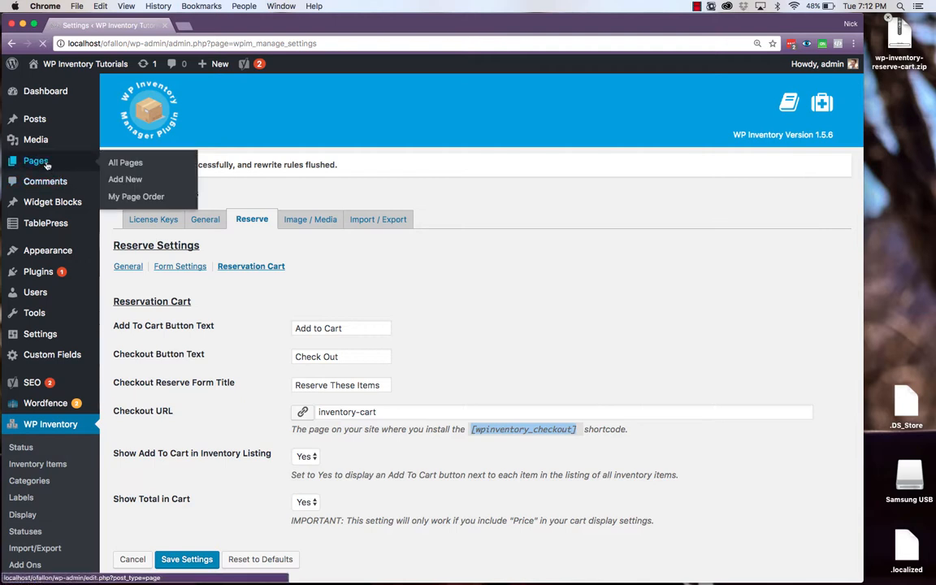
From Pages, open the Inventory Cart page in the editor to see its checkout shortcode
{"action": "left_click", "coordinate": [125, 162]}
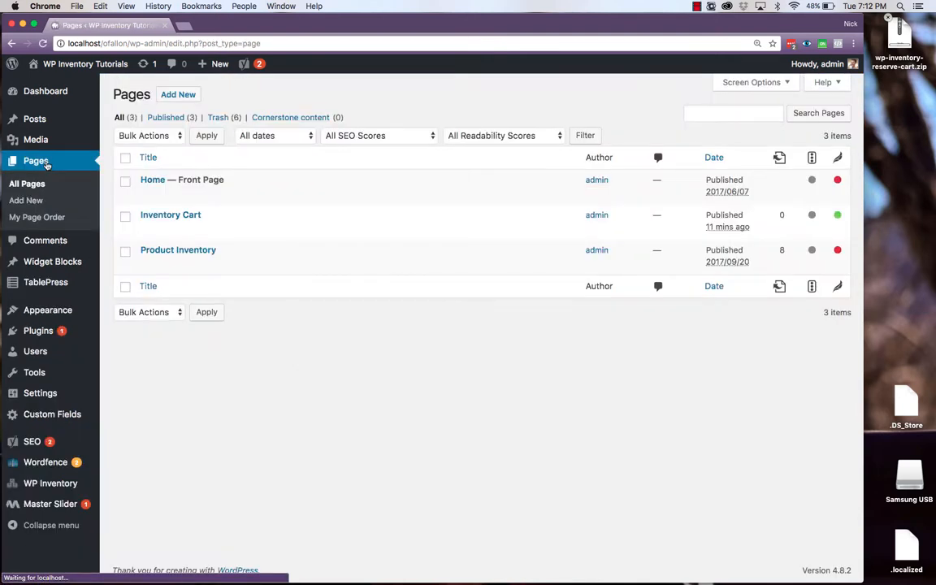
{"action": "mouse_move", "coordinate": [171, 214]}
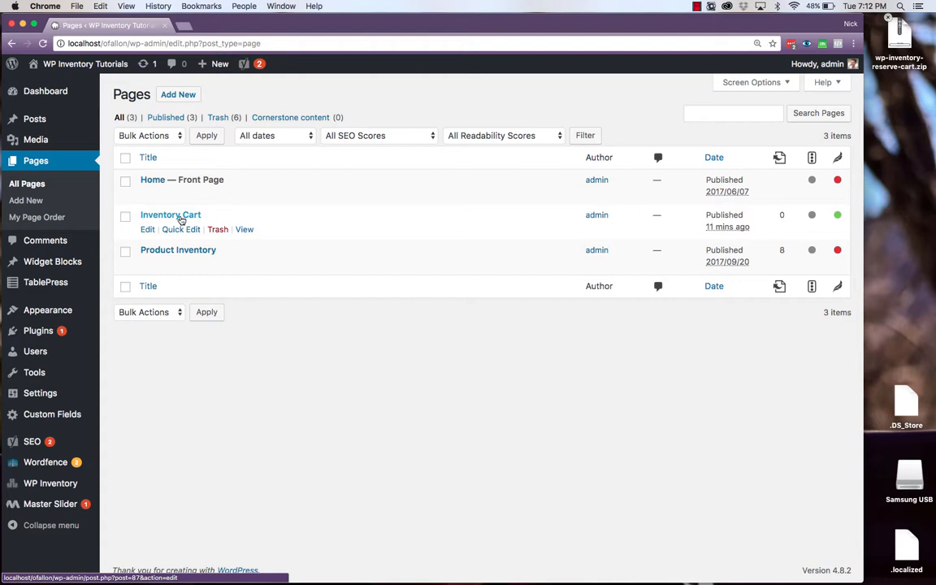
{"action": "left_click", "coordinate": [169, 215]}
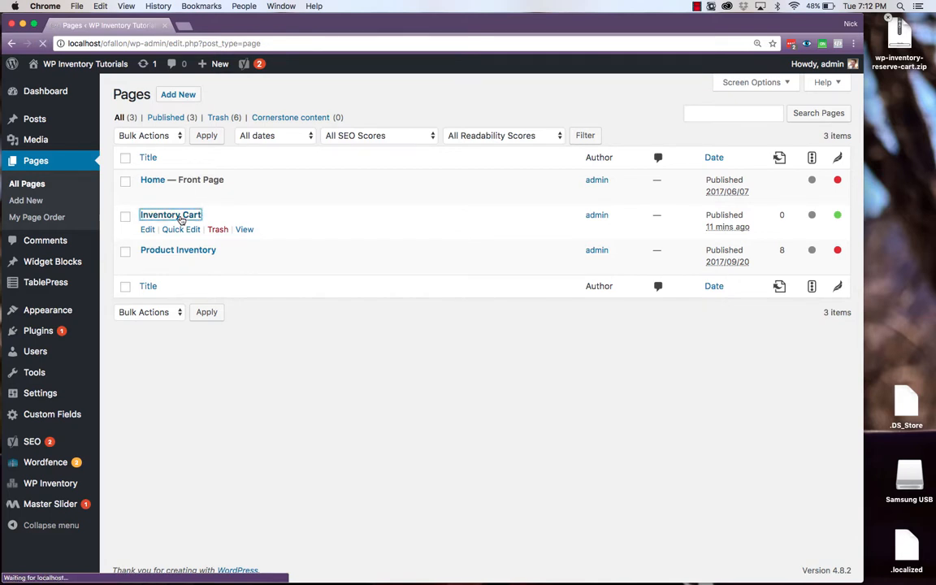
{"action": "left_click", "coordinate": [170, 215]}
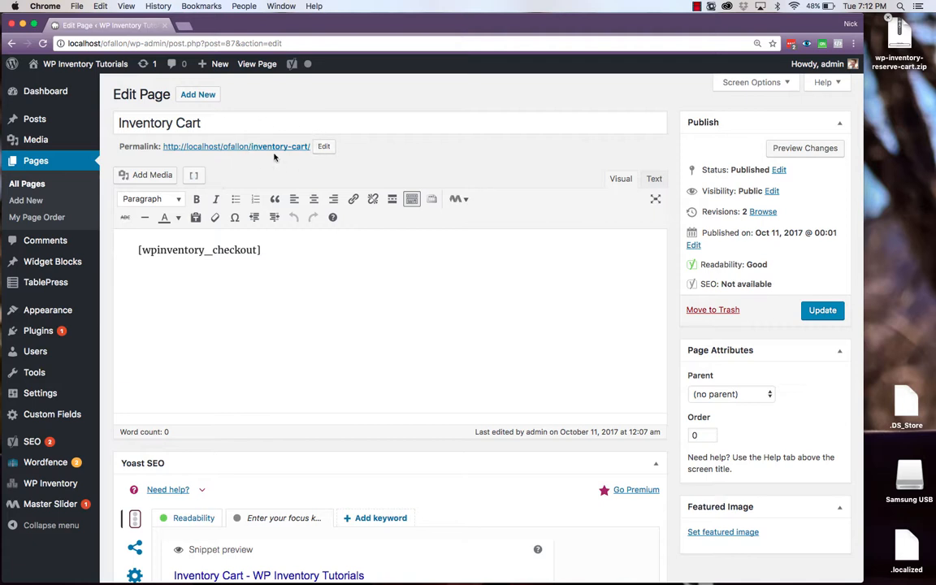
{"action": "mouse_move", "coordinate": [260, 254]}
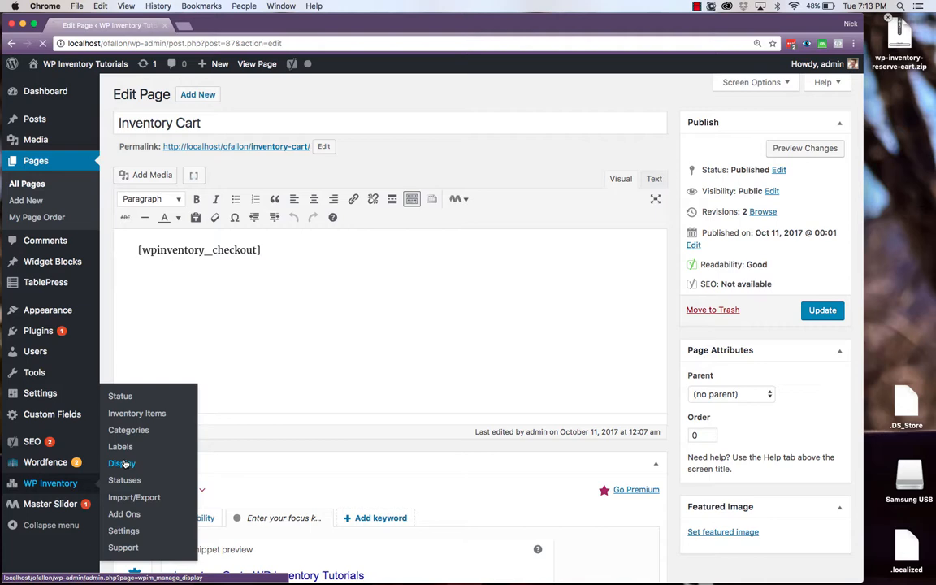
In Display settings, show Name, Description, Image, Price and Quantity in the cart and save
{"action": "left_click", "coordinate": [120, 463]}
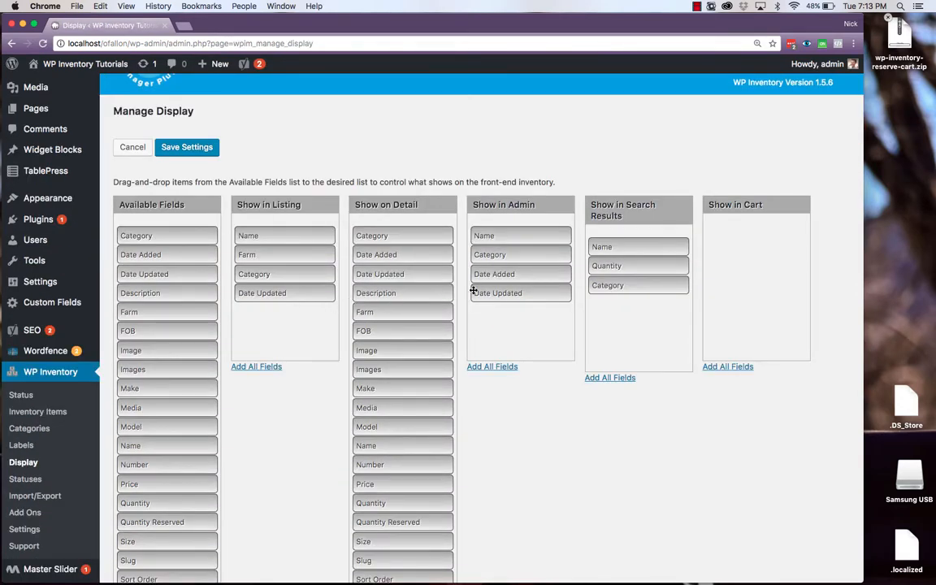
{"action": "mouse_move", "coordinate": [735, 283]}
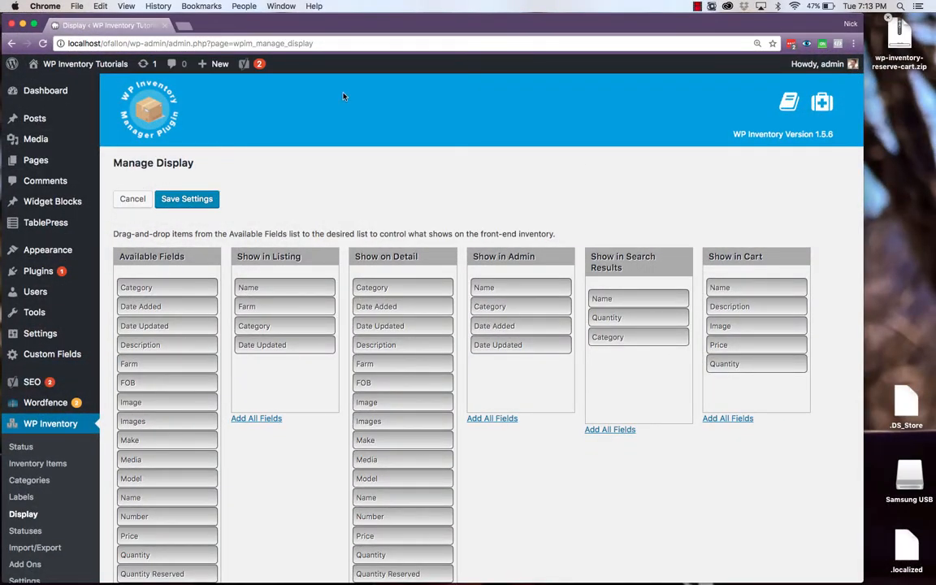
{"action": "left_click", "coordinate": [187, 198]}
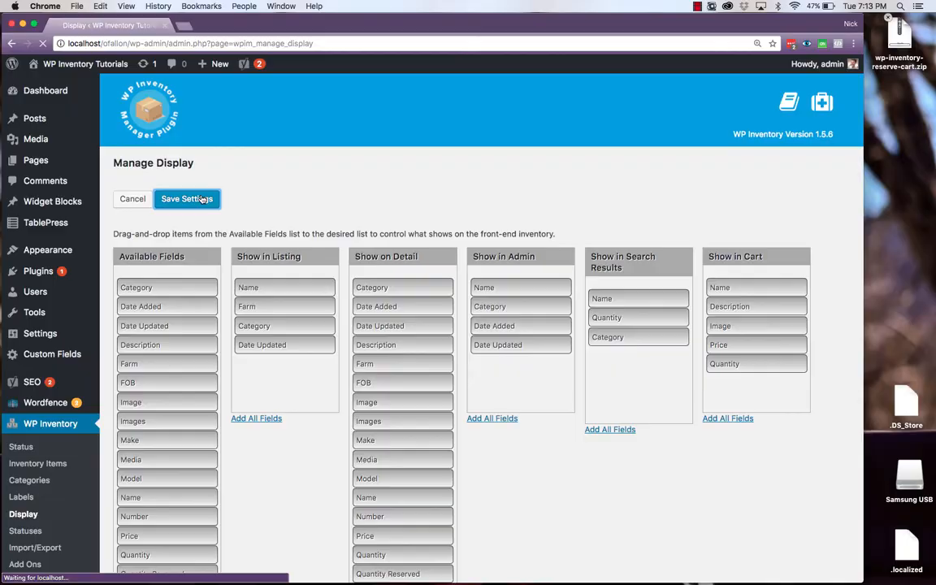
{"action": "left_click", "coordinate": [186, 198]}
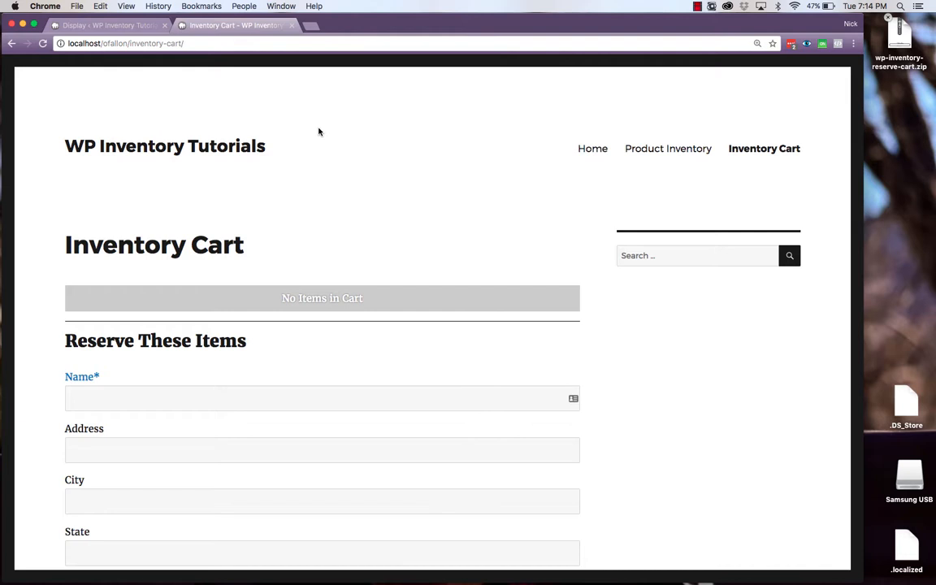
{"action": "mouse_move", "coordinate": [668, 150]}
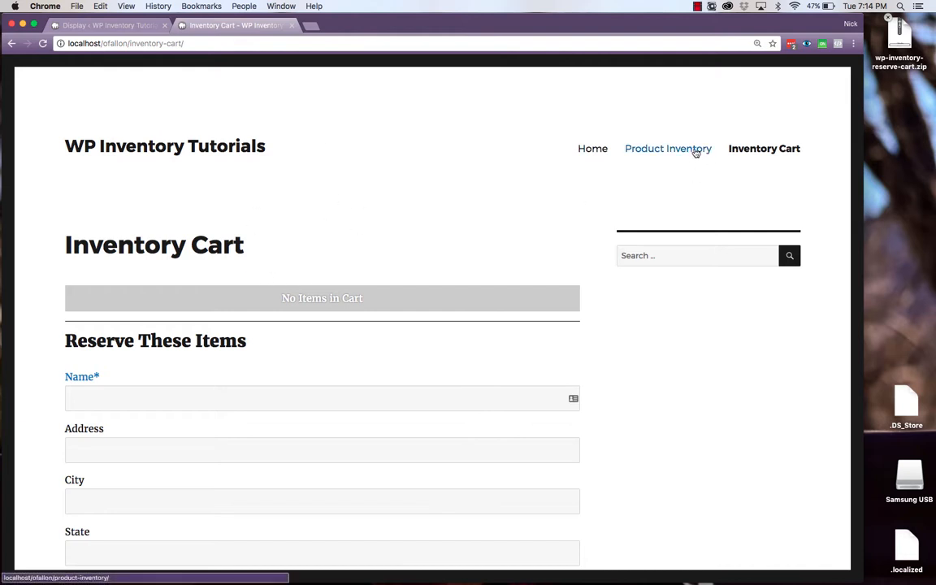
From Product Inventory, open Apple and add a quantity of 20 to the cart
{"action": "left_click", "coordinate": [668, 150]}
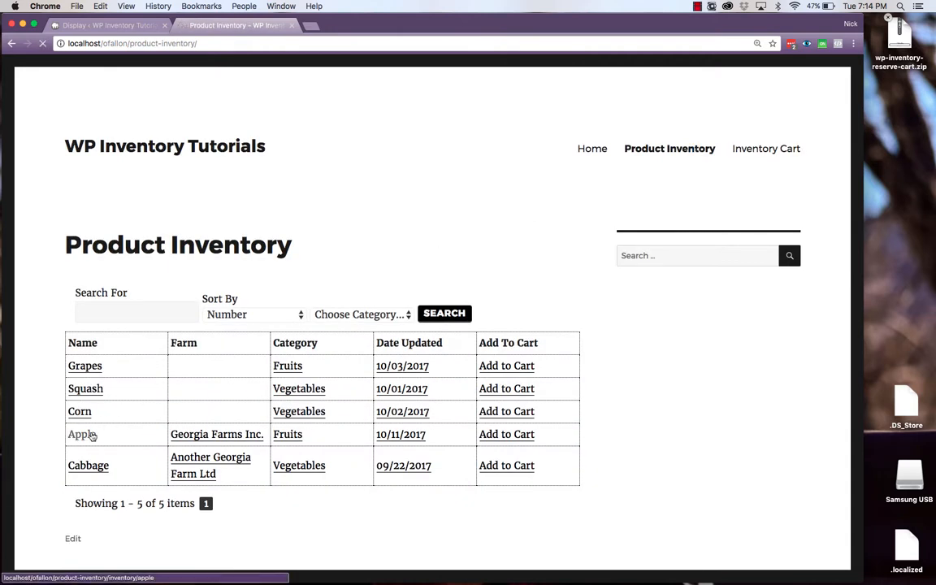
{"action": "left_click", "coordinate": [79, 433]}
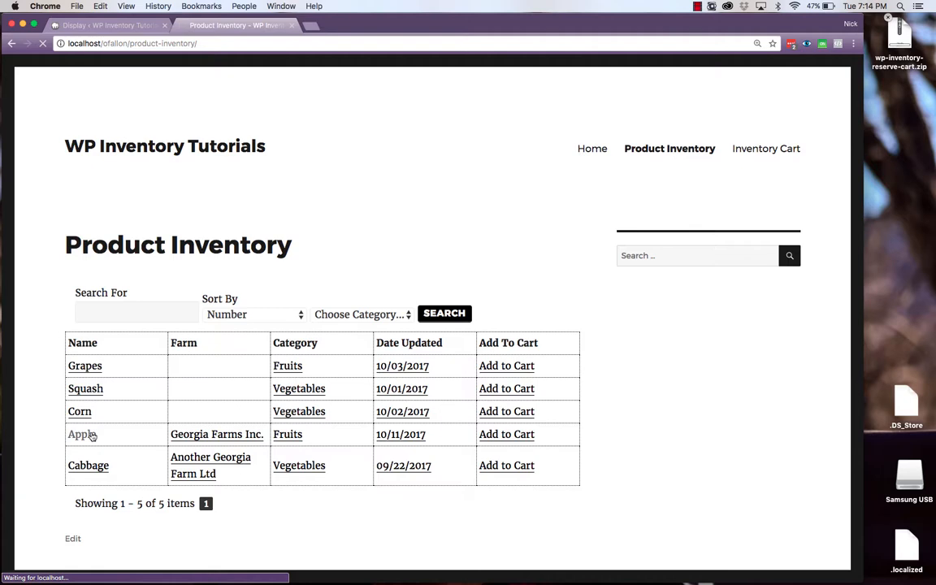
{"action": "left_click", "coordinate": [78, 434]}
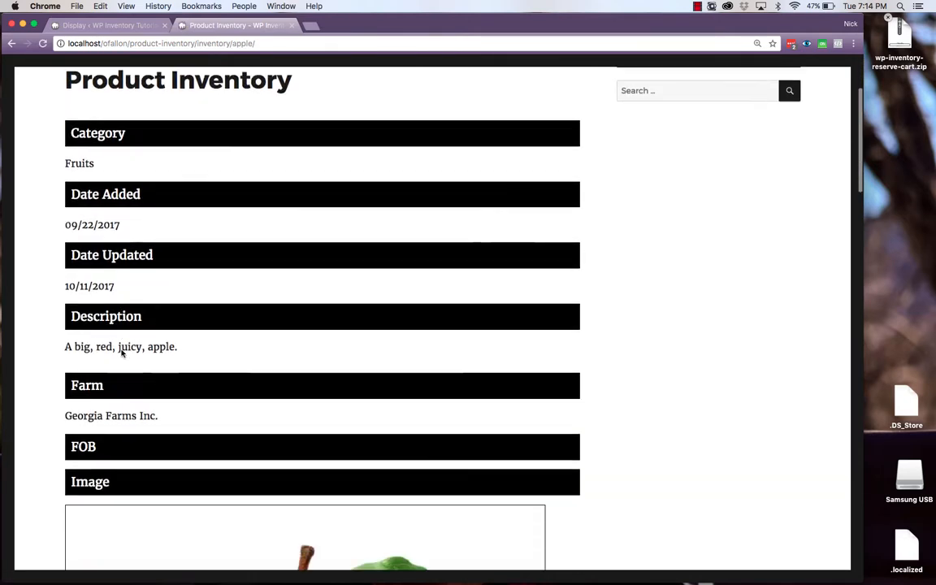
{"action": "scroll", "scroll_direction": "down", "scroll_amount": 3}
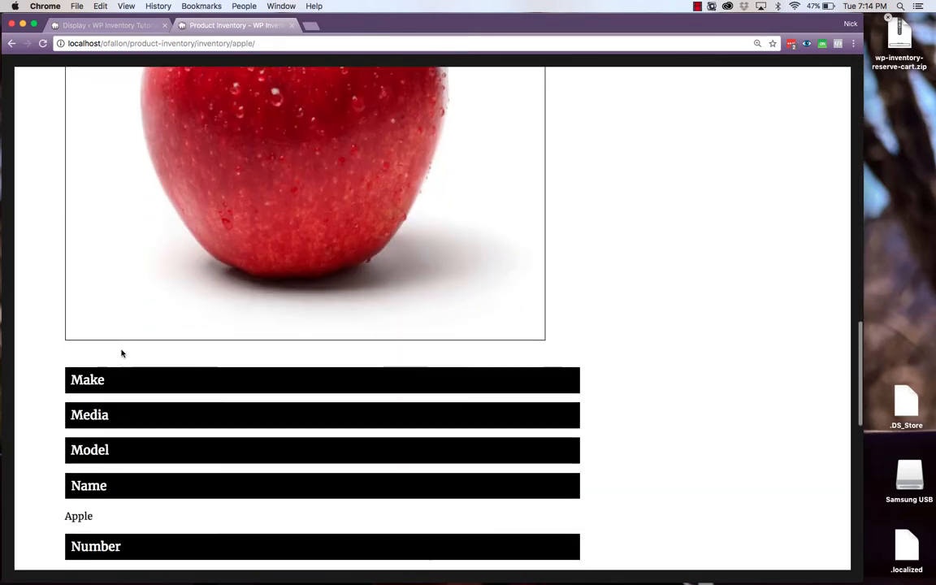
{"action": "scroll", "scroll_direction": "down", "scroll_amount": 3}
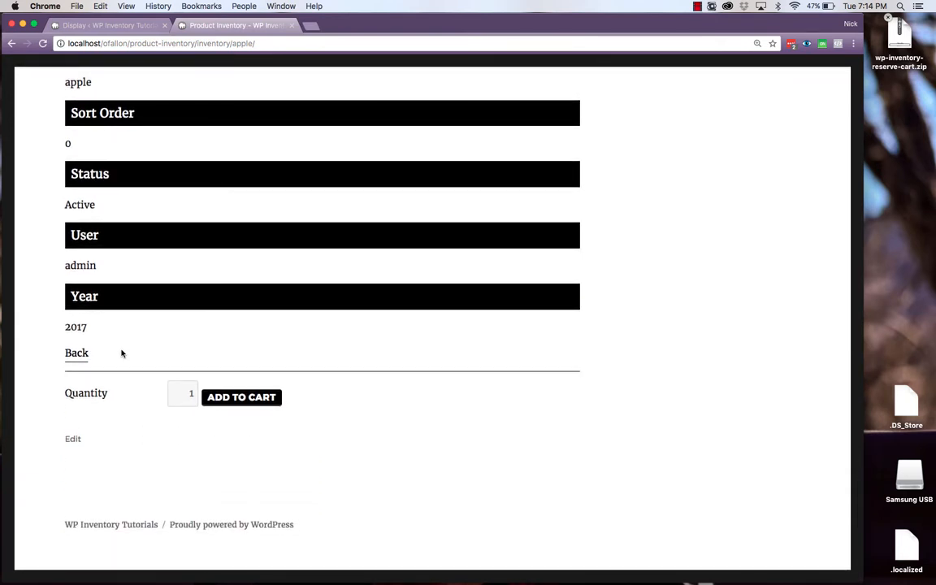
{"action": "left_click", "coordinate": [182, 396]}
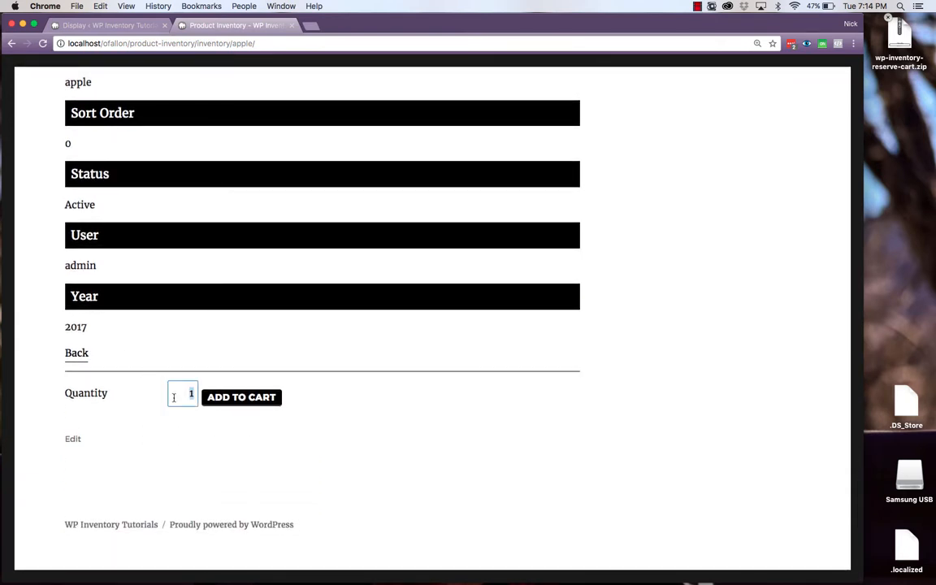
{"action": "type", "text": "20"}
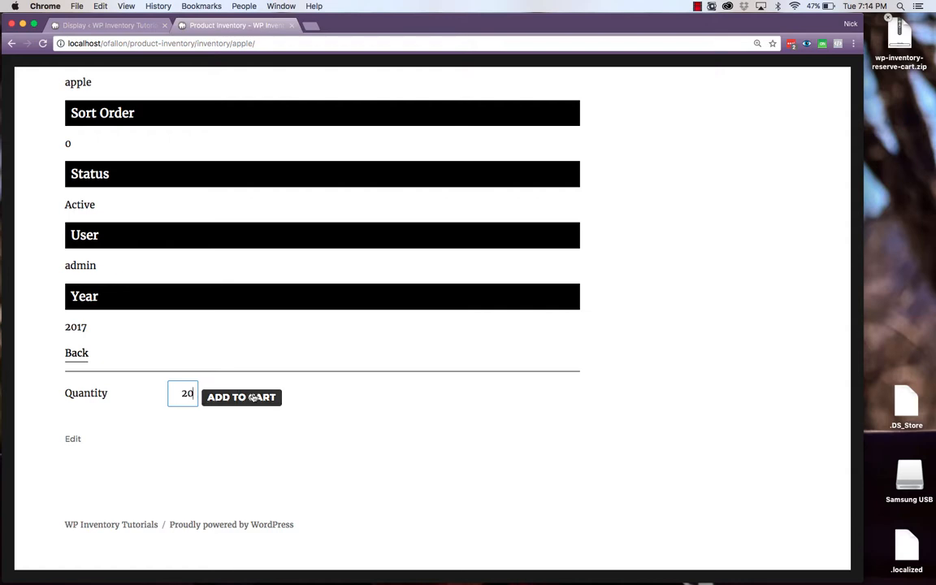
{"action": "left_click", "coordinate": [240, 397]}
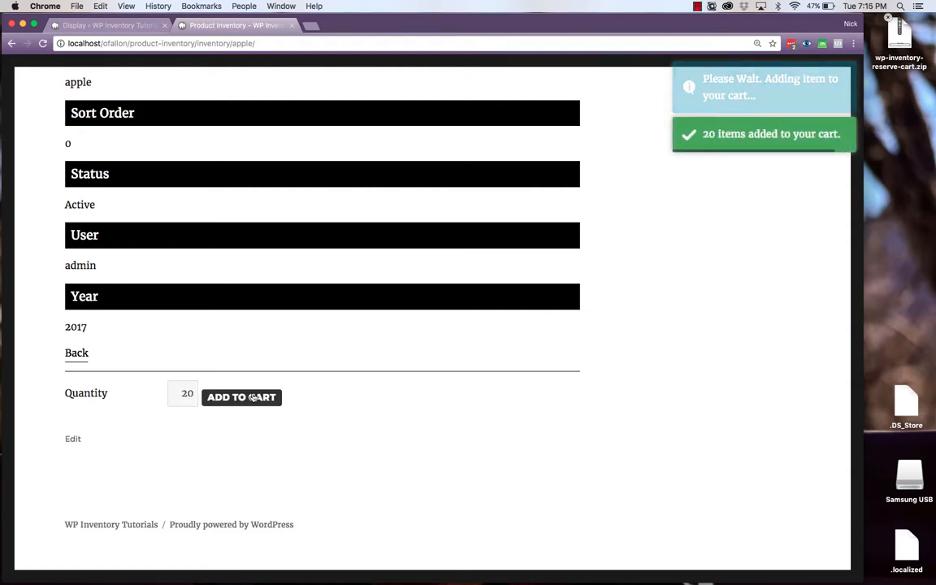
{"action": "scroll", "scroll_direction": "up", "scroll_amount": 3}
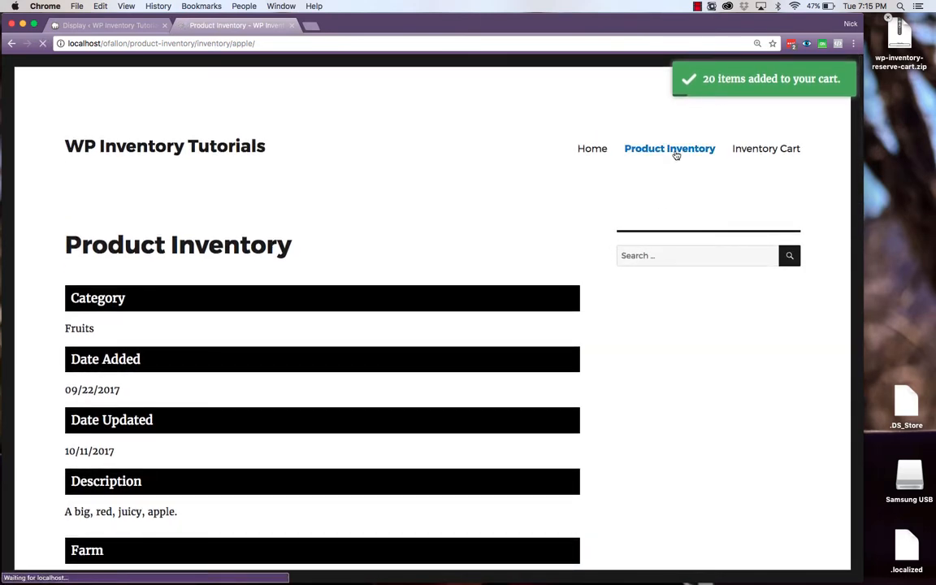
Open Cabbage, add 5 to the cart, then go to the Inventory Cart page
{"action": "left_click", "coordinate": [669, 148]}
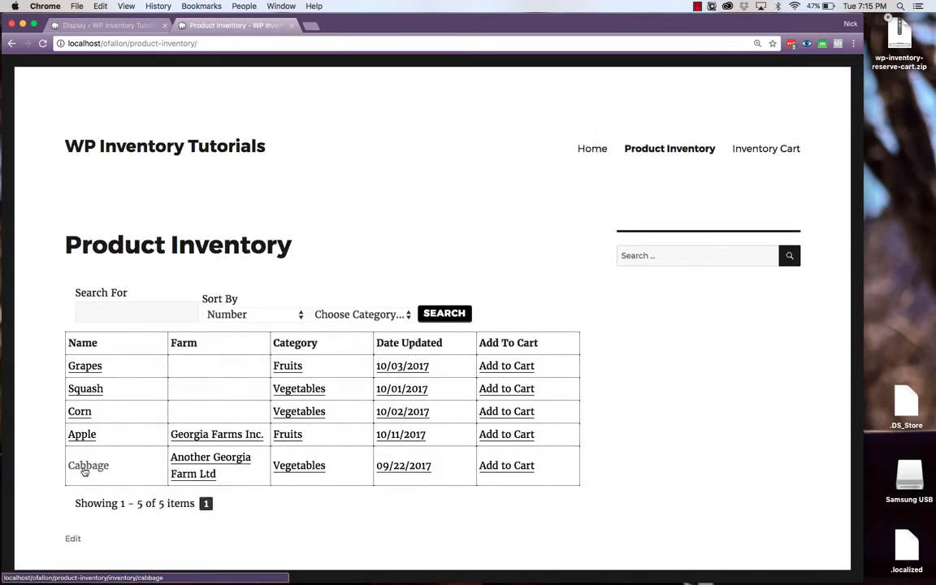
{"action": "left_click", "coordinate": [88, 465]}
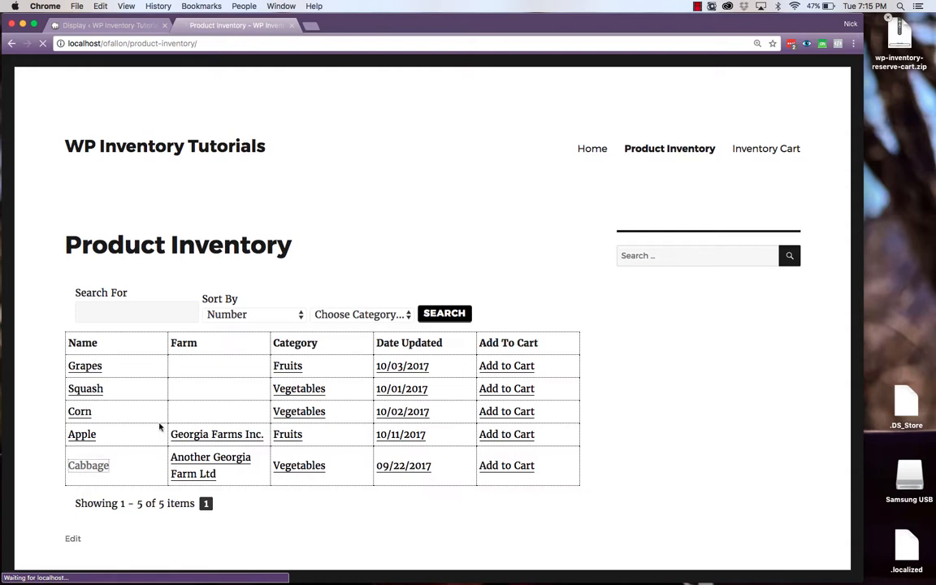
{"action": "left_click", "coordinate": [88, 464]}
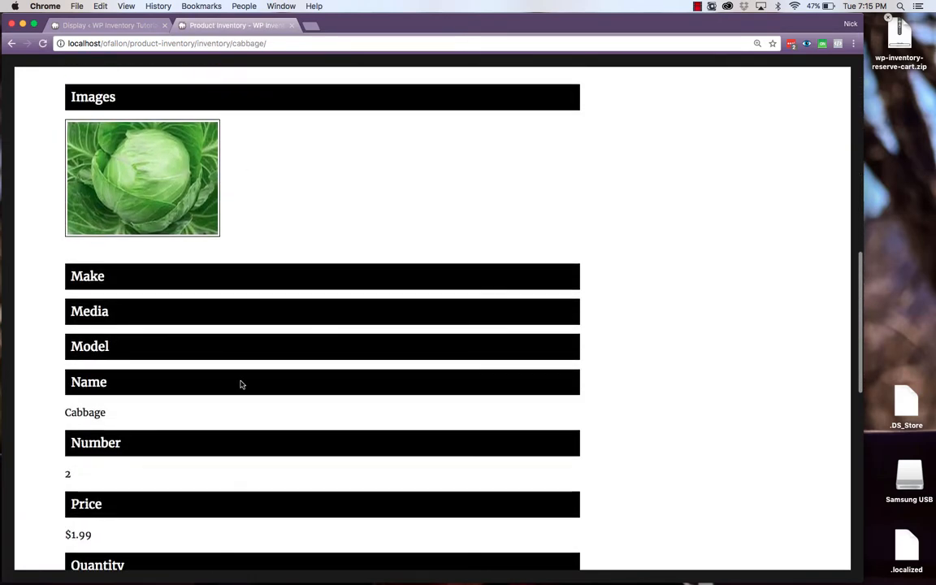
{"action": "scroll", "scroll_direction": "down", "scroll_amount": 3}
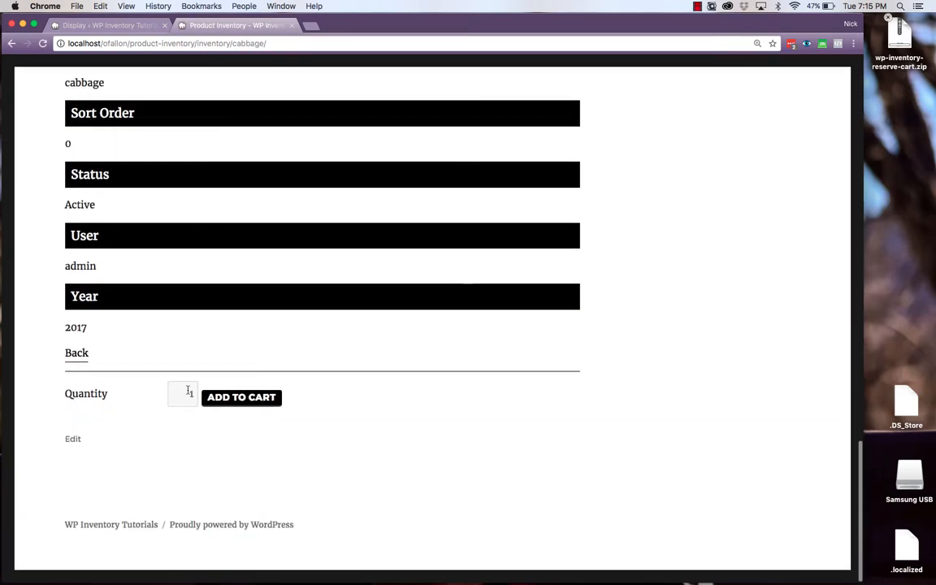
{"action": "left_click", "coordinate": [240, 397]}
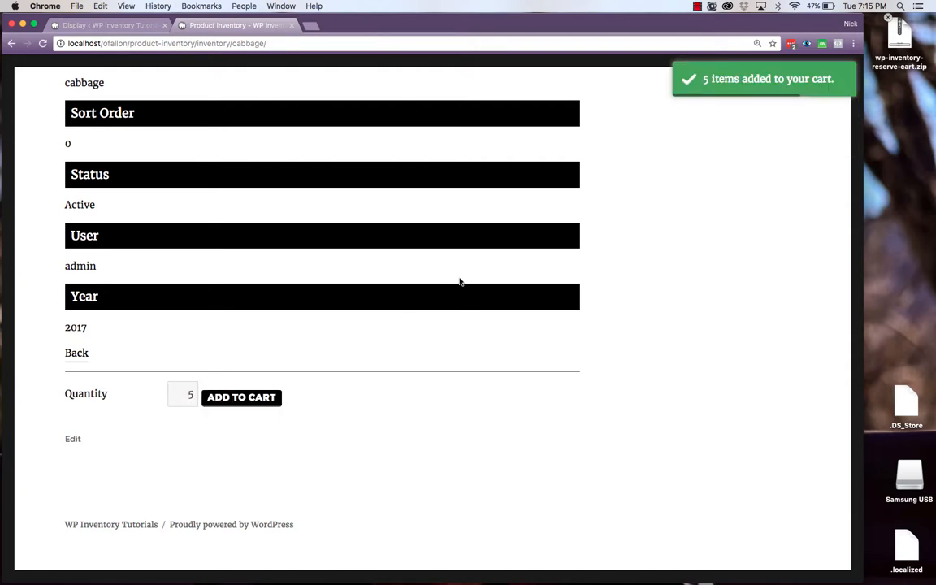
{"action": "scroll", "scroll_direction": "up", "scroll_amount": 3}
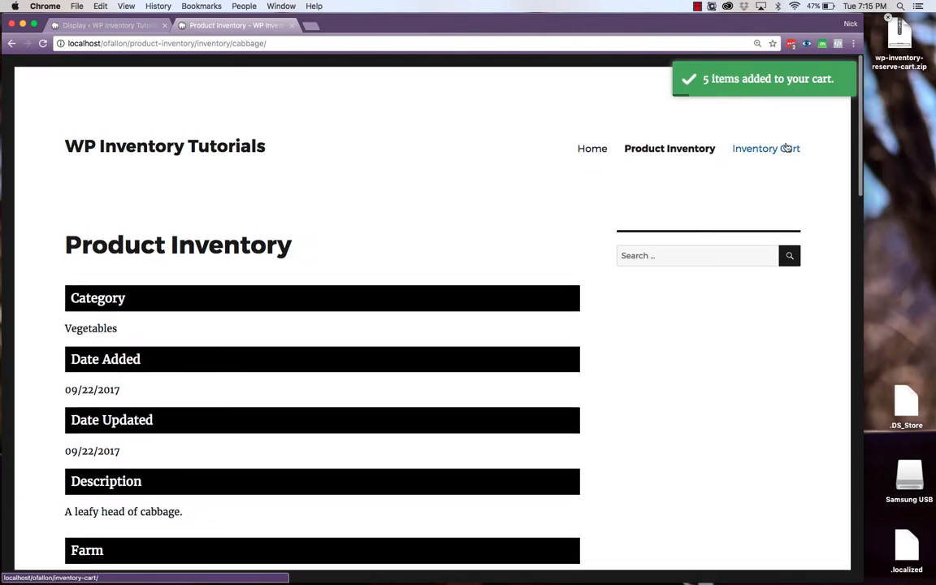
{"action": "left_click", "coordinate": [767, 148]}
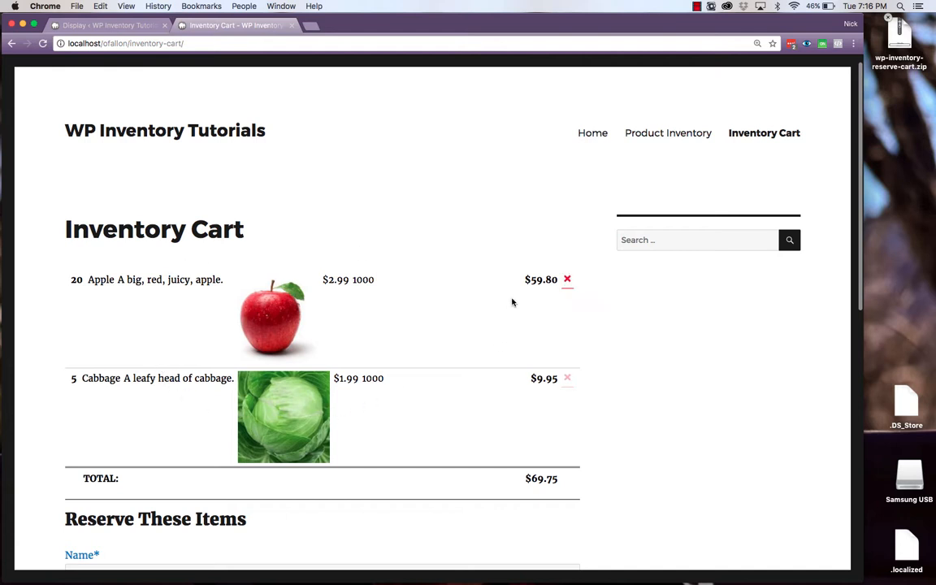
{"action": "mouse_move", "coordinate": [517, 373]}
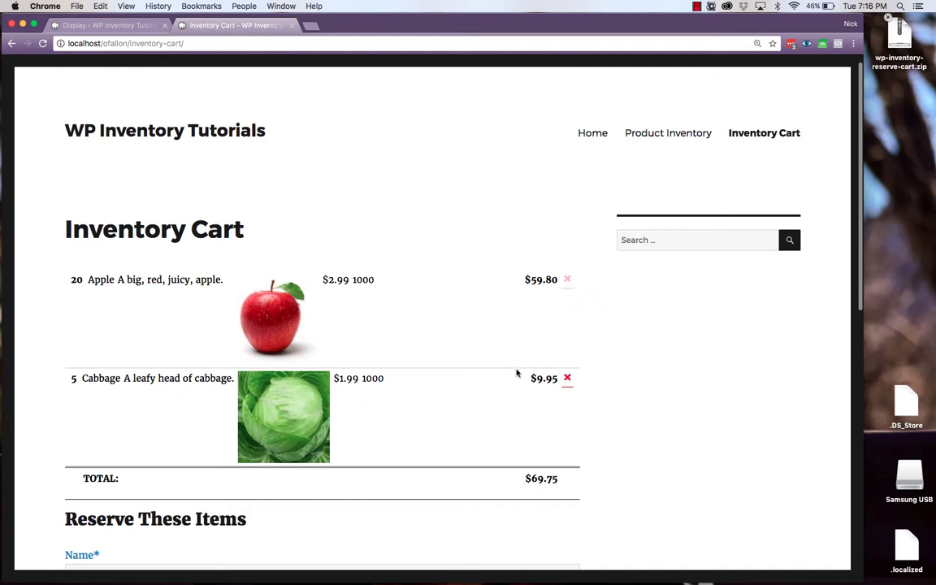
Scroll through the $69.75 cart, focus the reservation Name field and reach the Reserve button
{"action": "scroll", "scroll_direction": "down", "scroll_amount": 3}
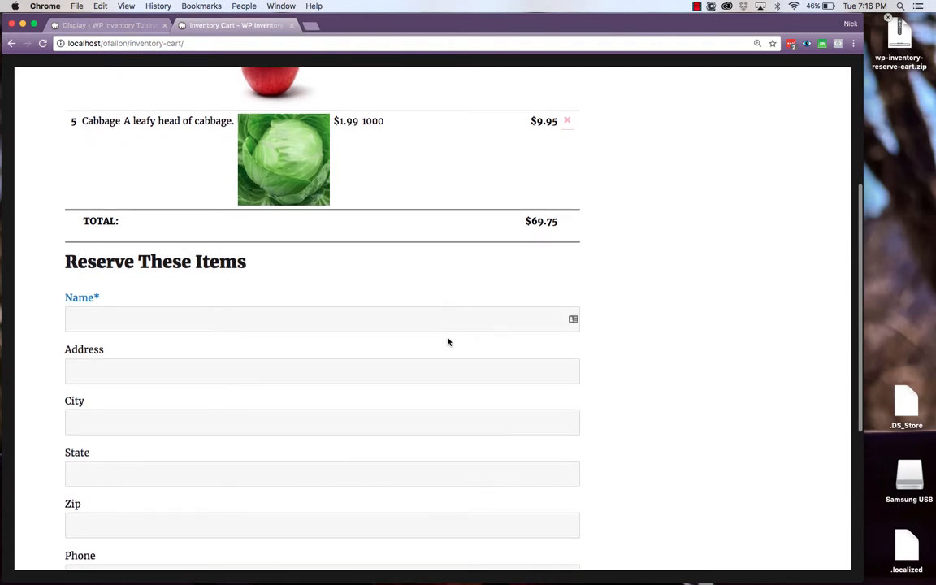
{"action": "scroll", "scroll_direction": "down", "scroll_amount": 3}
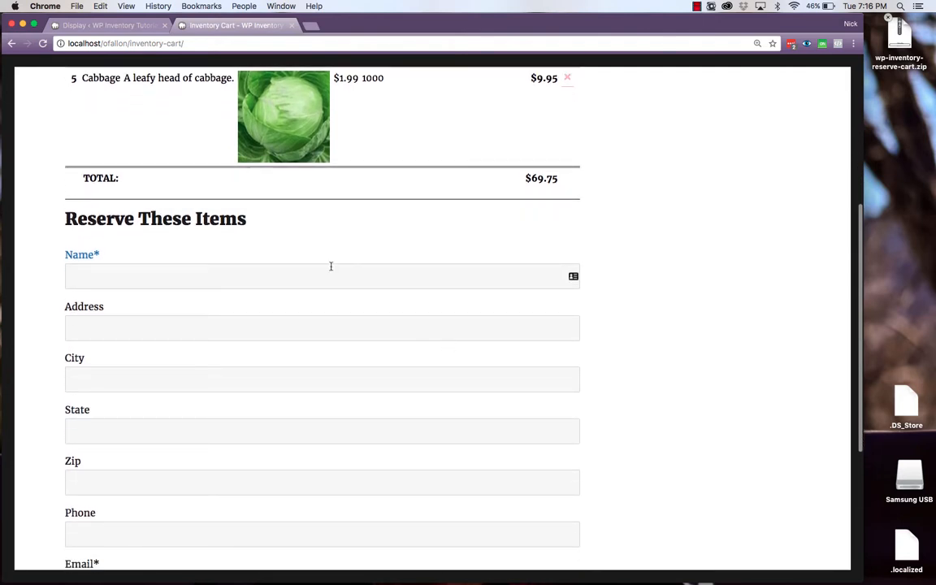
{"action": "left_click", "coordinate": [322, 276]}
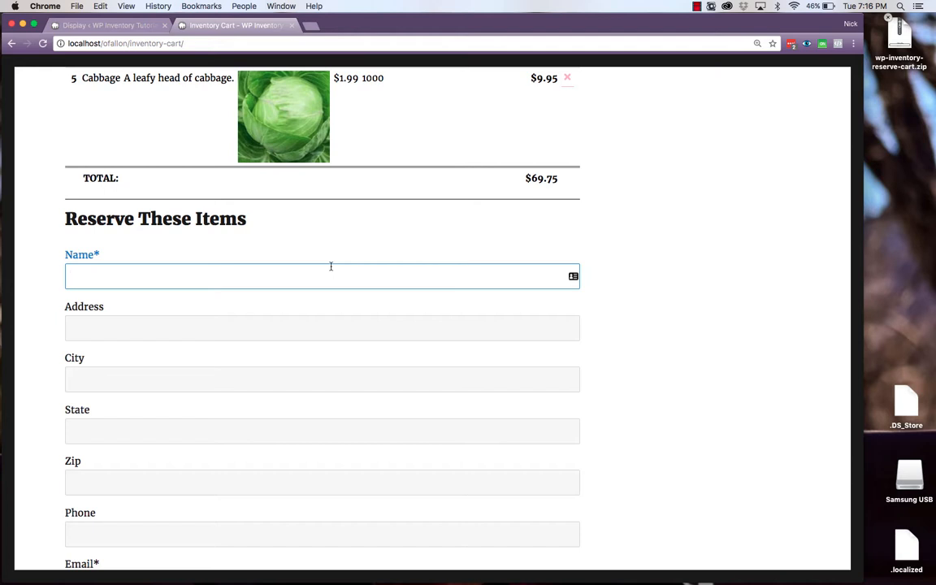
{"action": "scroll", "scroll_direction": "down", "scroll_amount": 3}
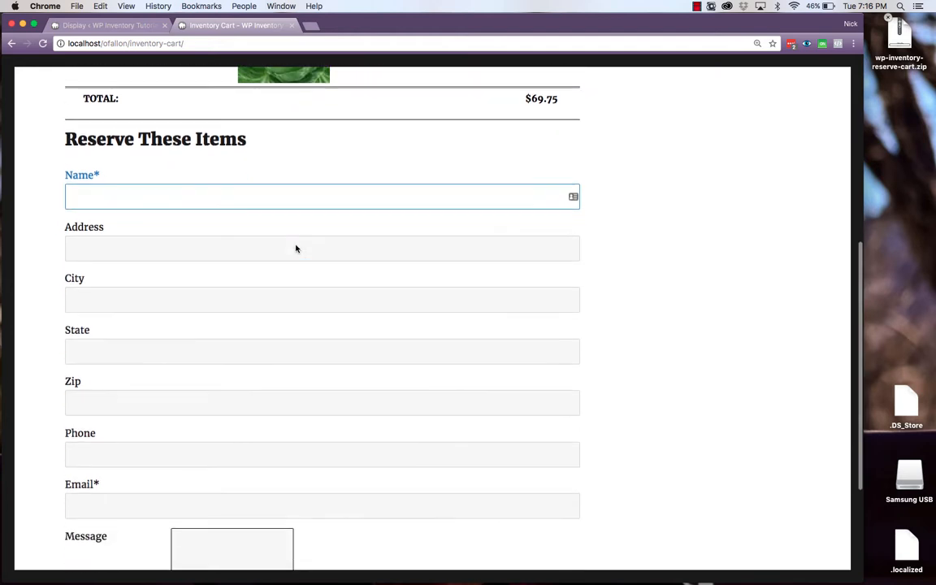
{"action": "scroll", "scroll_direction": "down", "scroll_amount": 3}
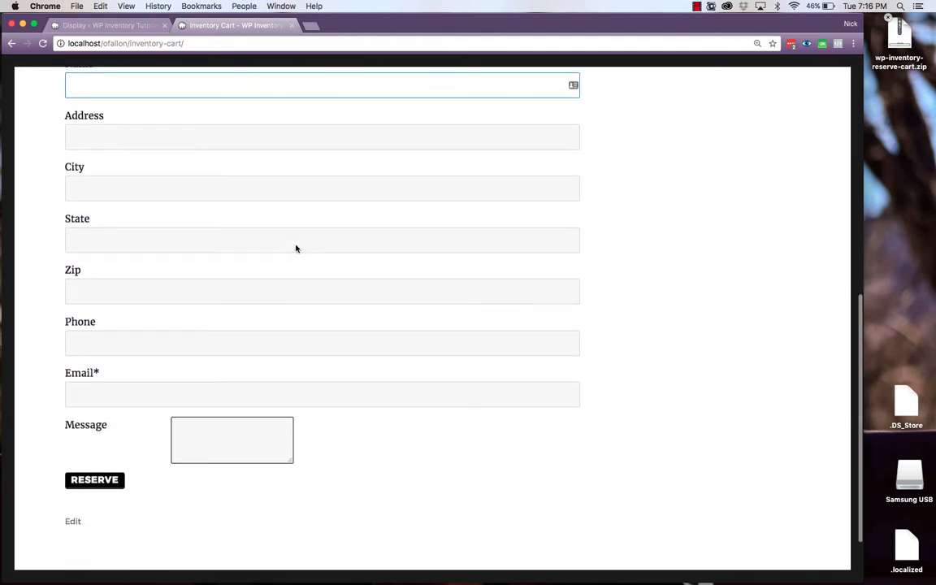
{"action": "scroll", "scroll_direction": "down", "scroll_amount": 3}
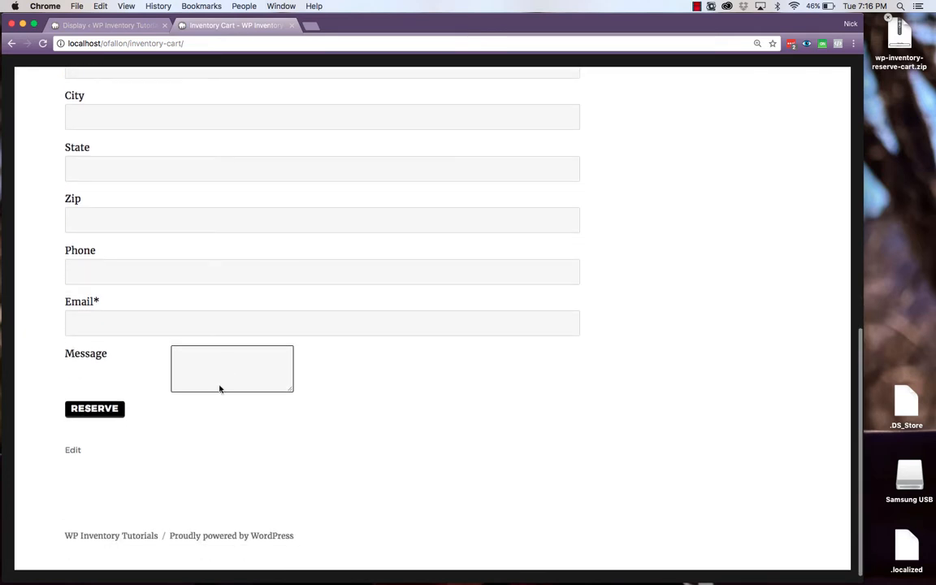